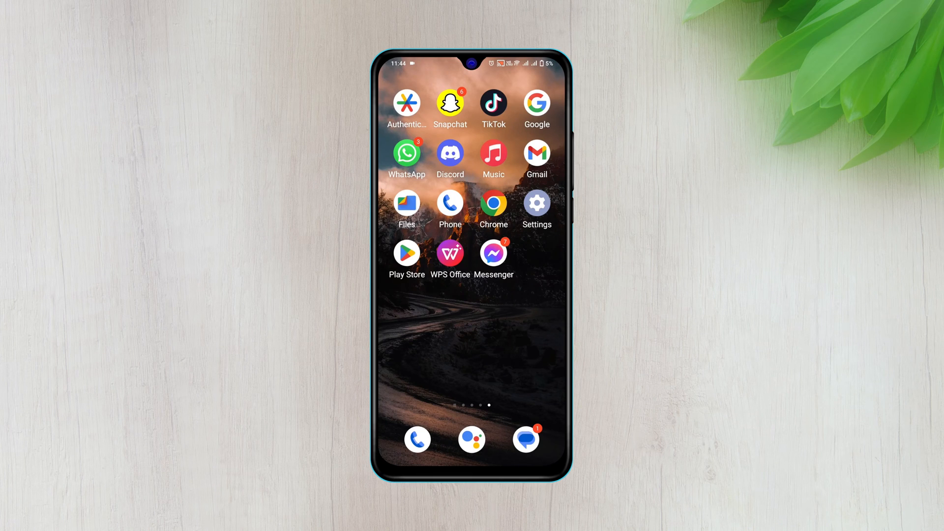
Reach the Google Account Security page listing Password Manager under saved passwords
left_click(535, 202)
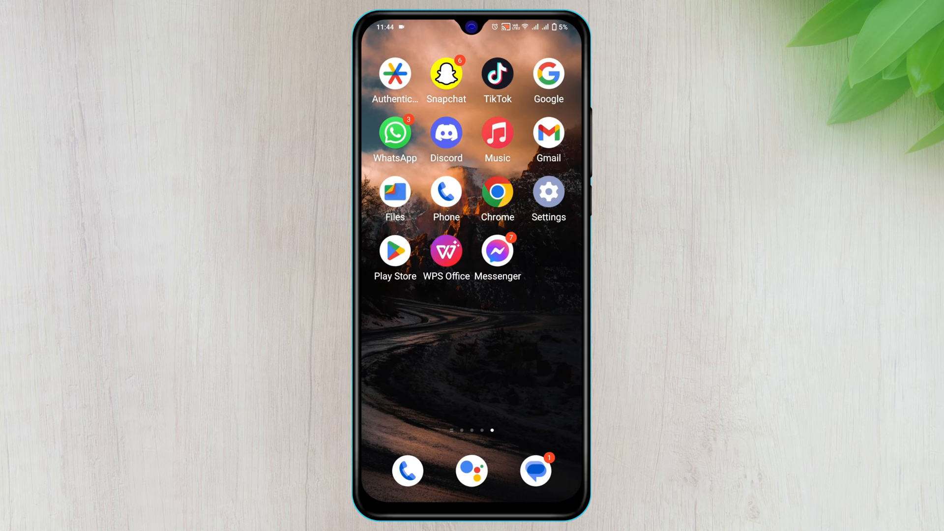
left_click(546, 193)
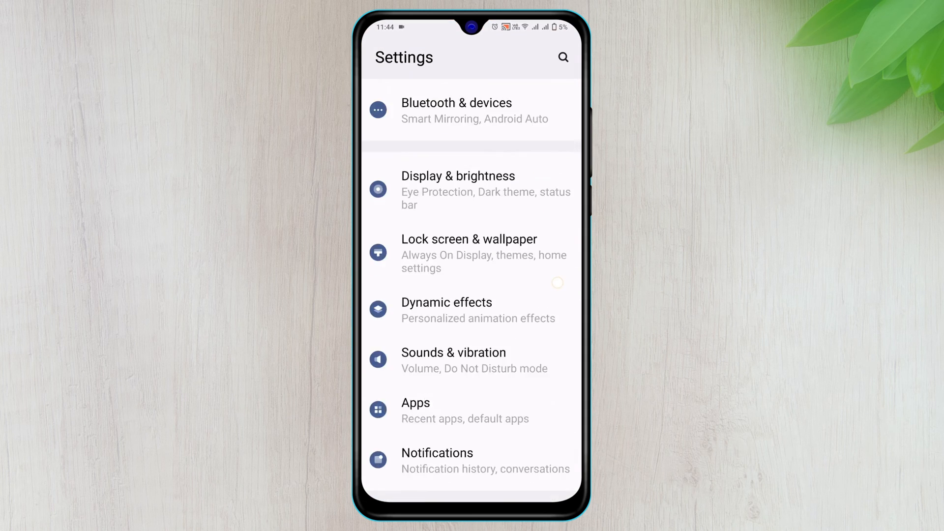
scroll("down", 3)
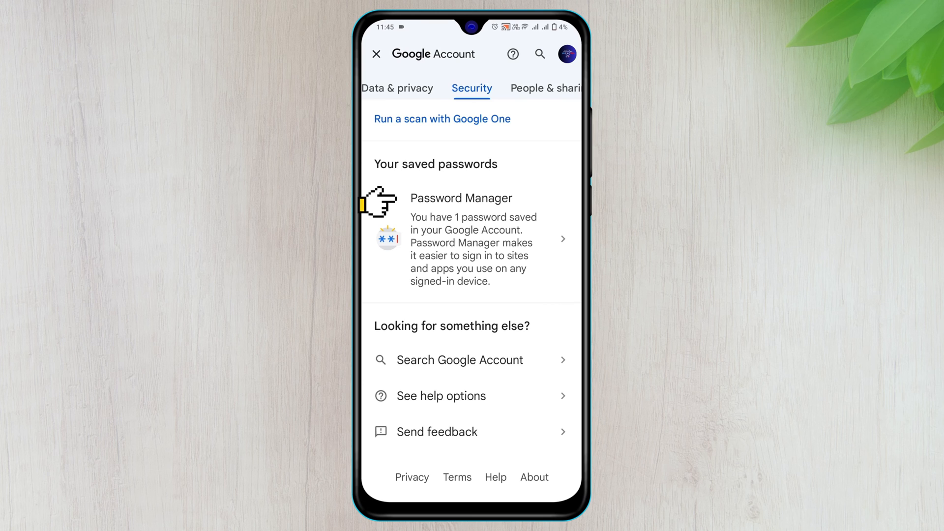
Delete the saved facebook.com entry from Password Manager and confirm the deletion
left_click(460, 197)
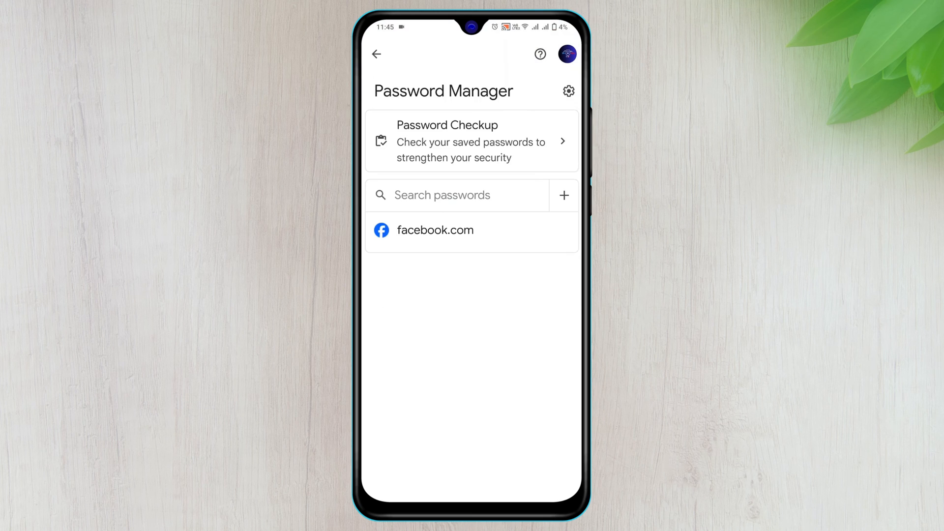
left_click(436, 230)
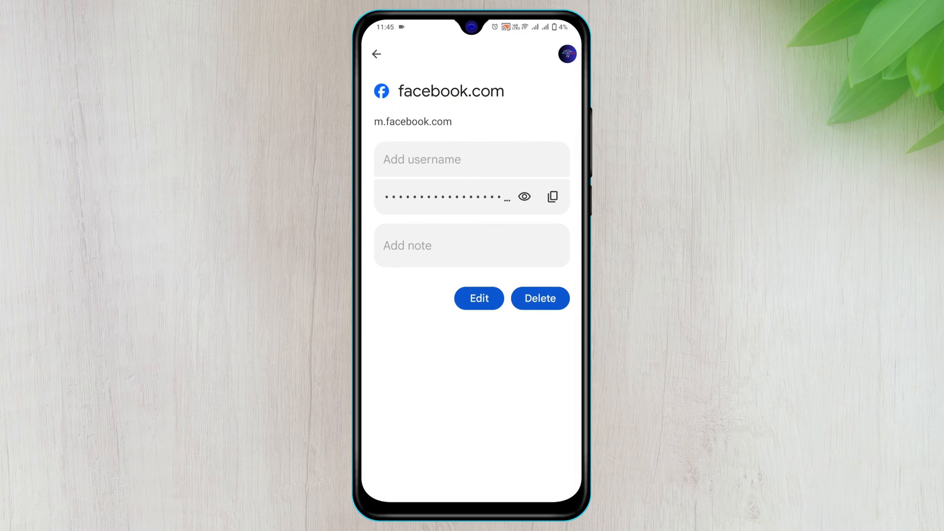
left_click(540, 298)
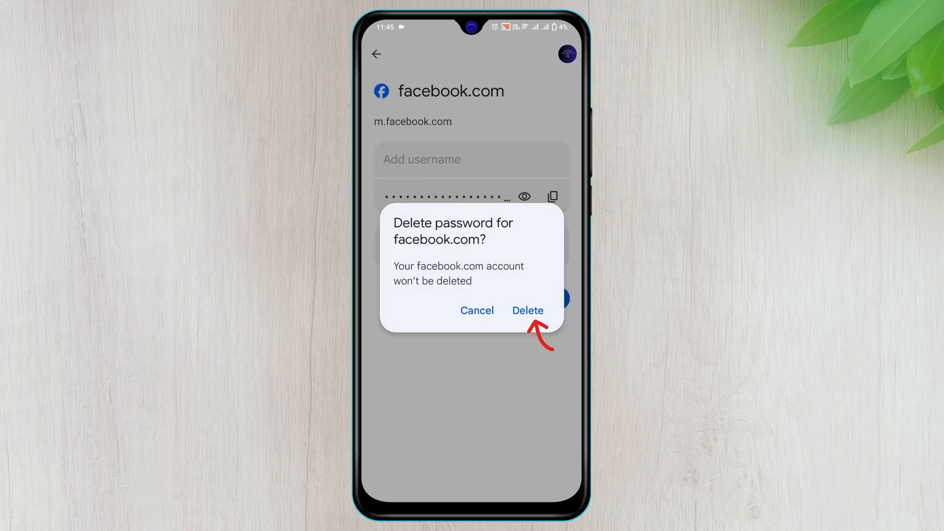
left_click(527, 310)
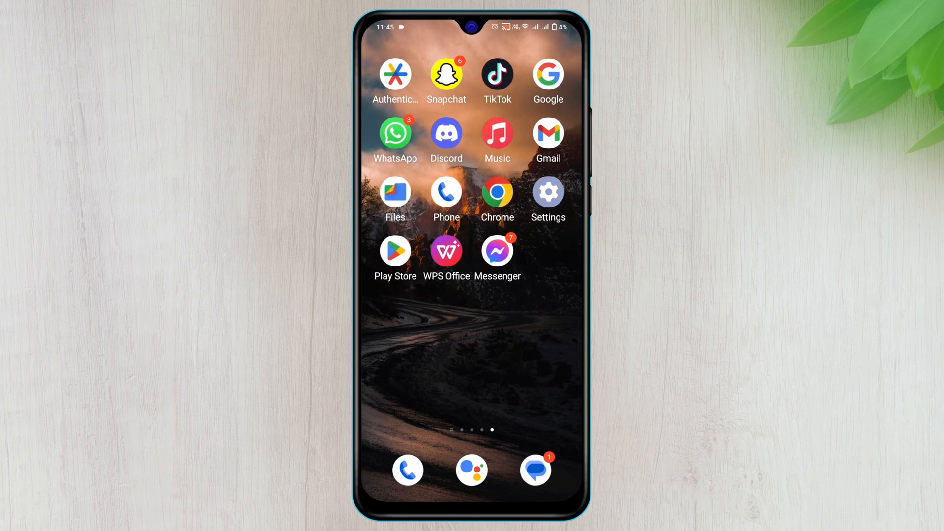
Find Trust agents via settings search and turn off Smart Lock (Google)
left_click(548, 194)
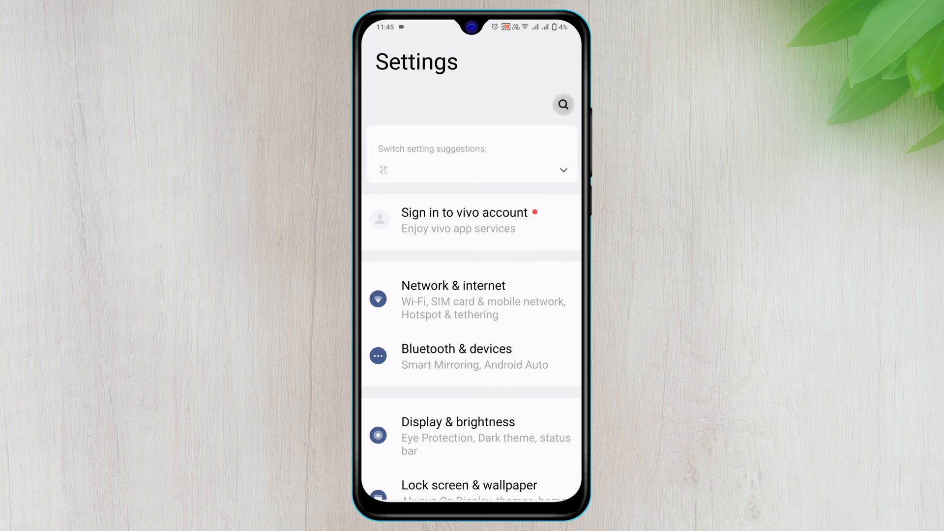
left_click(562, 105)
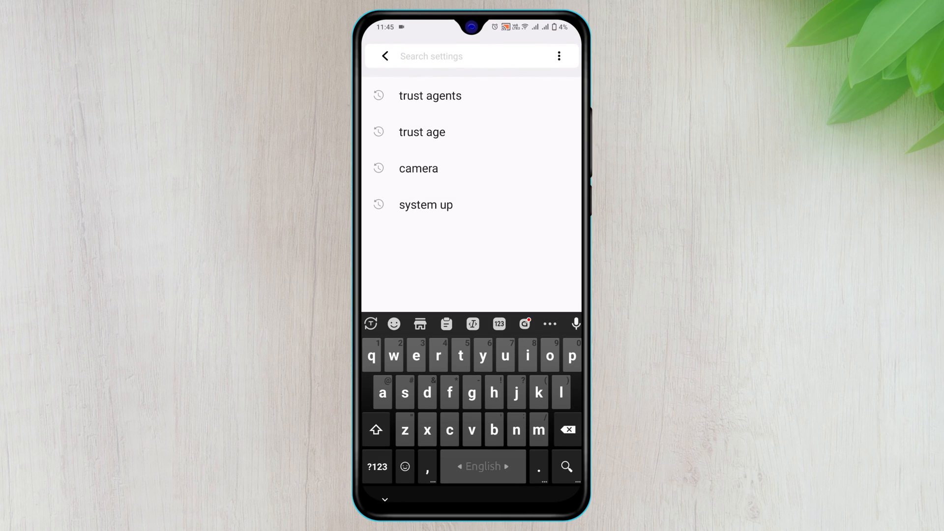
left_click(430, 95)
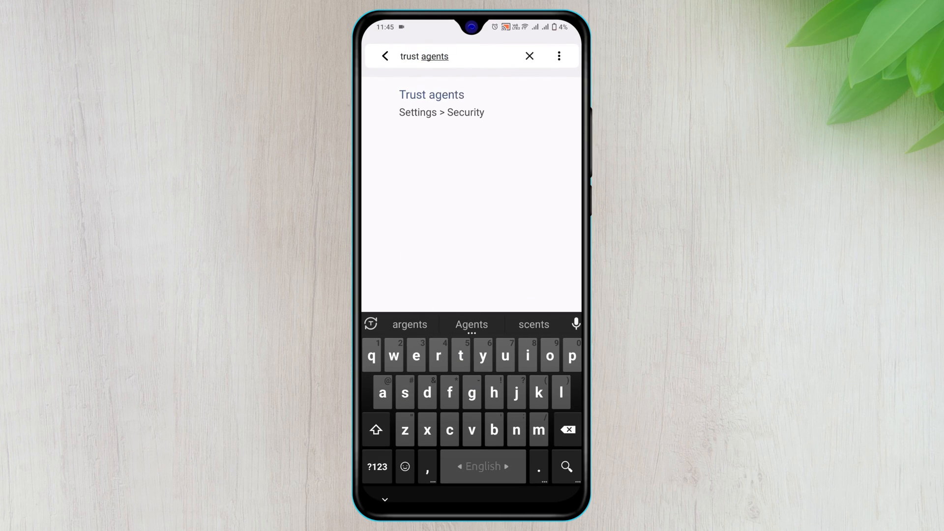
left_click(430, 102)
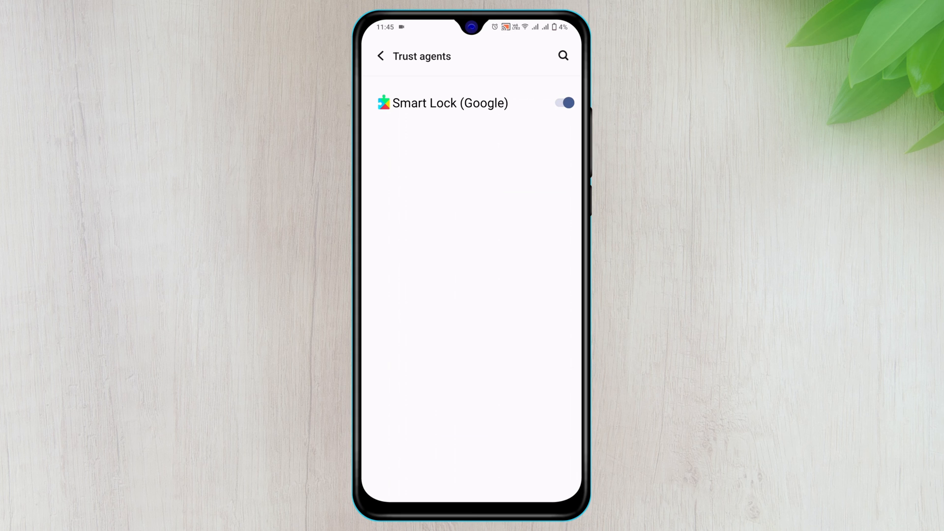
left_click(562, 102)
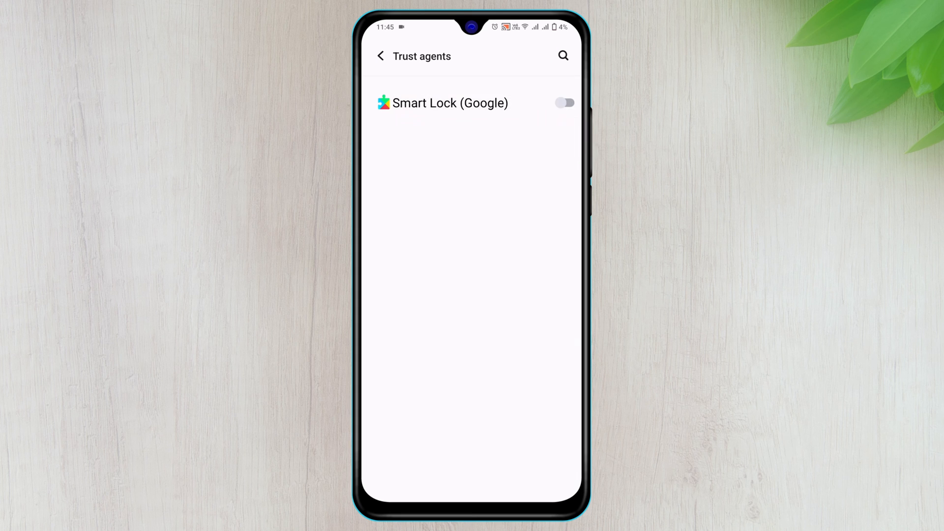